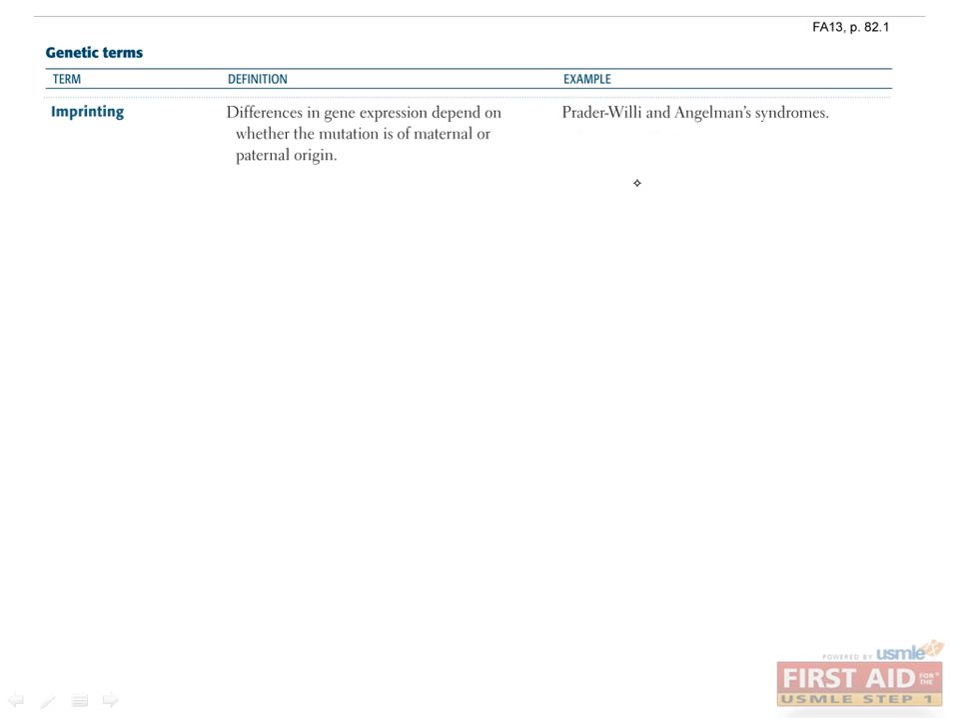
# Underline the Prader-Willi and Angelman's example, Imprinting, and maternal/paternal, then go to the next slide
pyautogui.moveTo(559, 127); pyautogui.dragTo(639, 130)
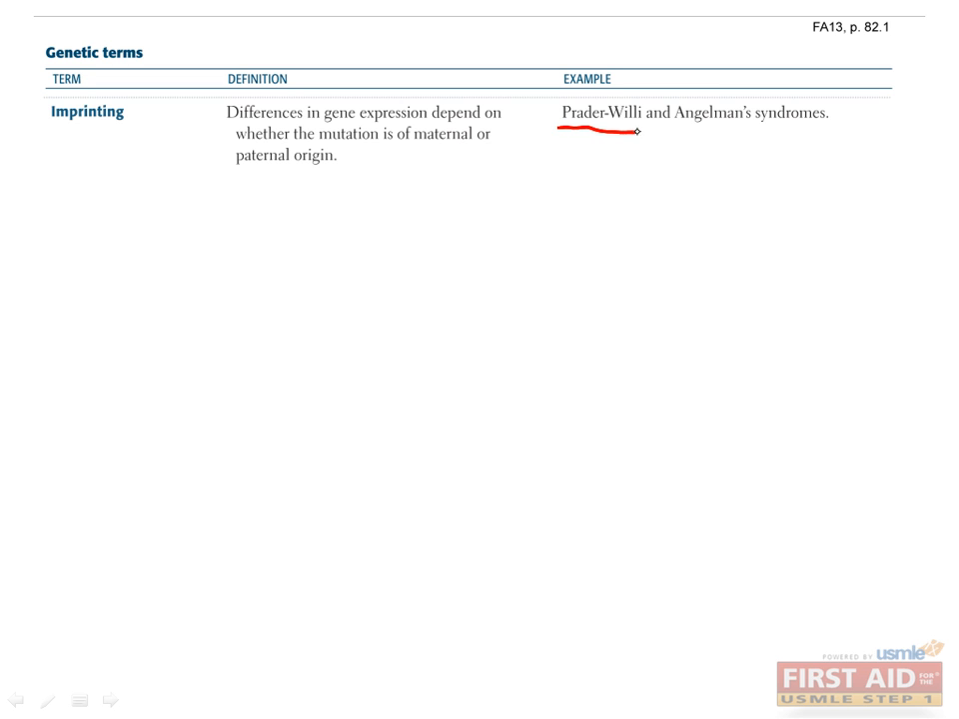
pyautogui.moveTo(640, 131); pyautogui.dragTo(765, 131)
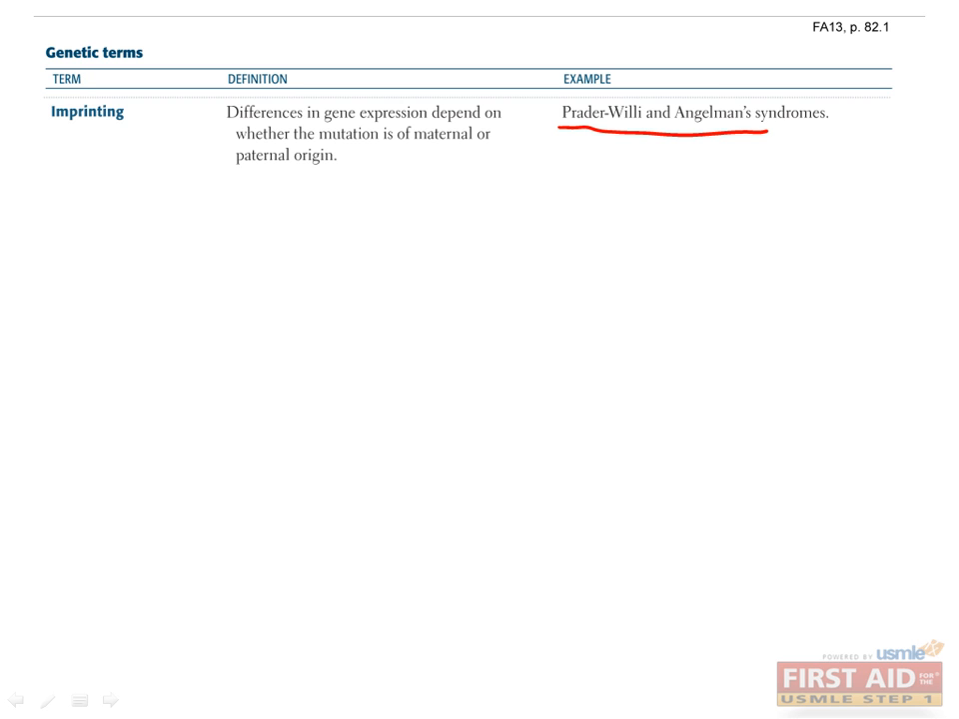
pyautogui.moveTo(50, 128); pyautogui.dragTo(100, 127)
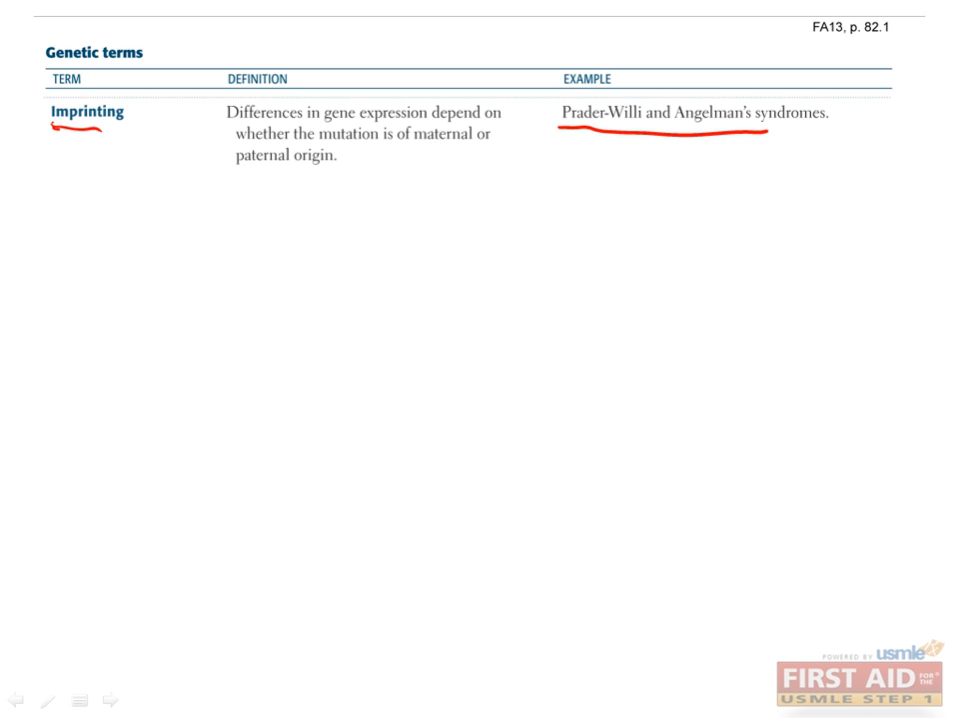
pyautogui.moveTo(233, 167); pyautogui.dragTo(283, 167)
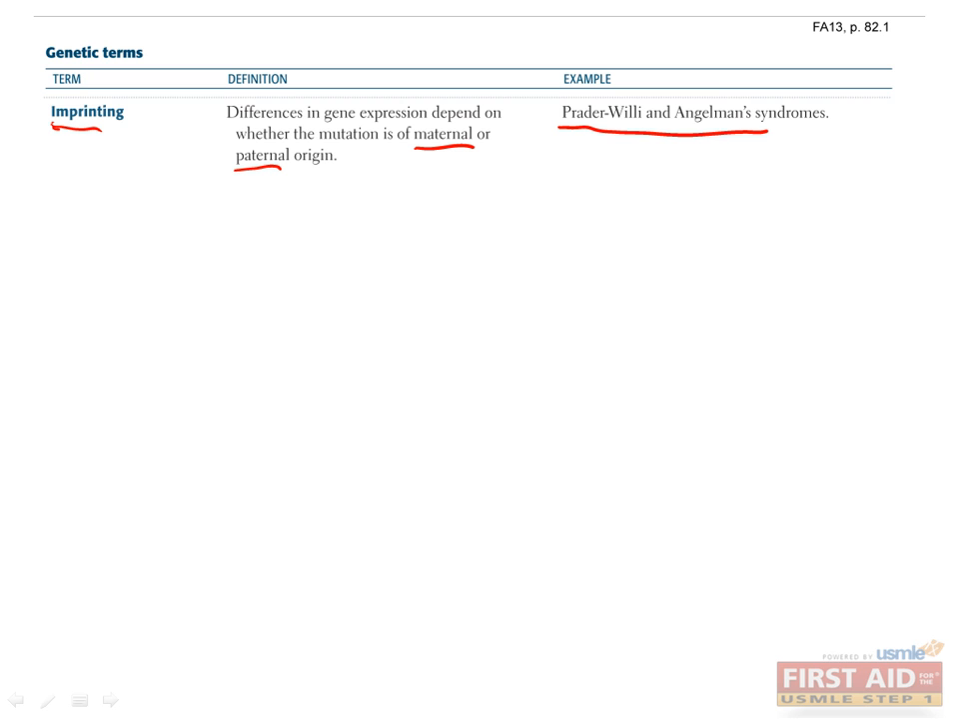
pyautogui.click(108, 701)
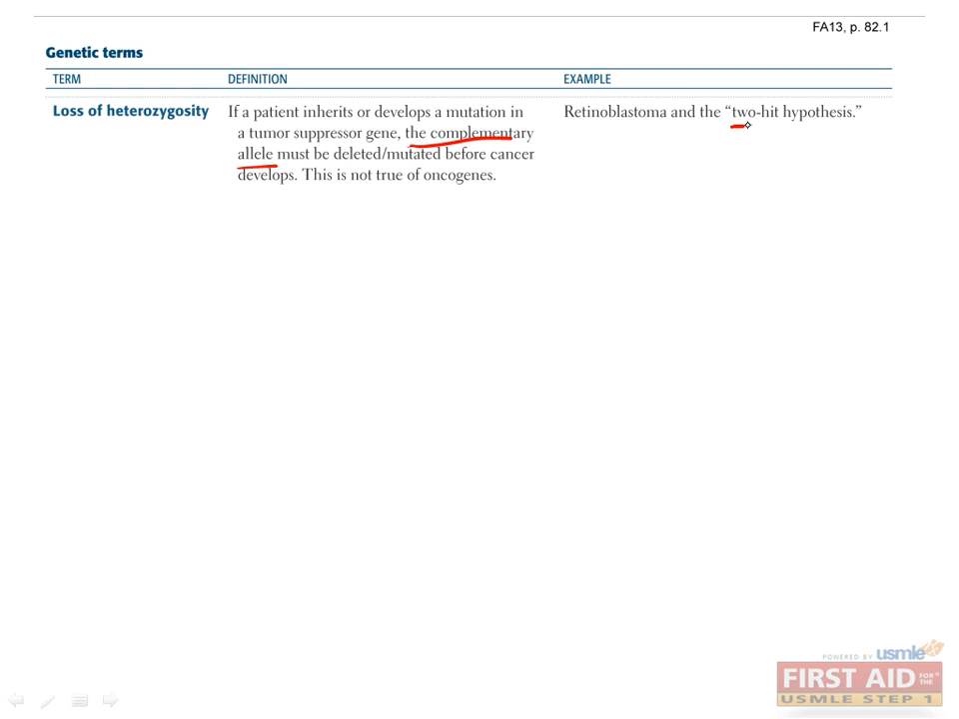
# Underline 'two-hit hypothesis' in red on the Loss of heterozygosity slide
pyautogui.moveTo(737, 128); pyautogui.dragTo(849, 131)
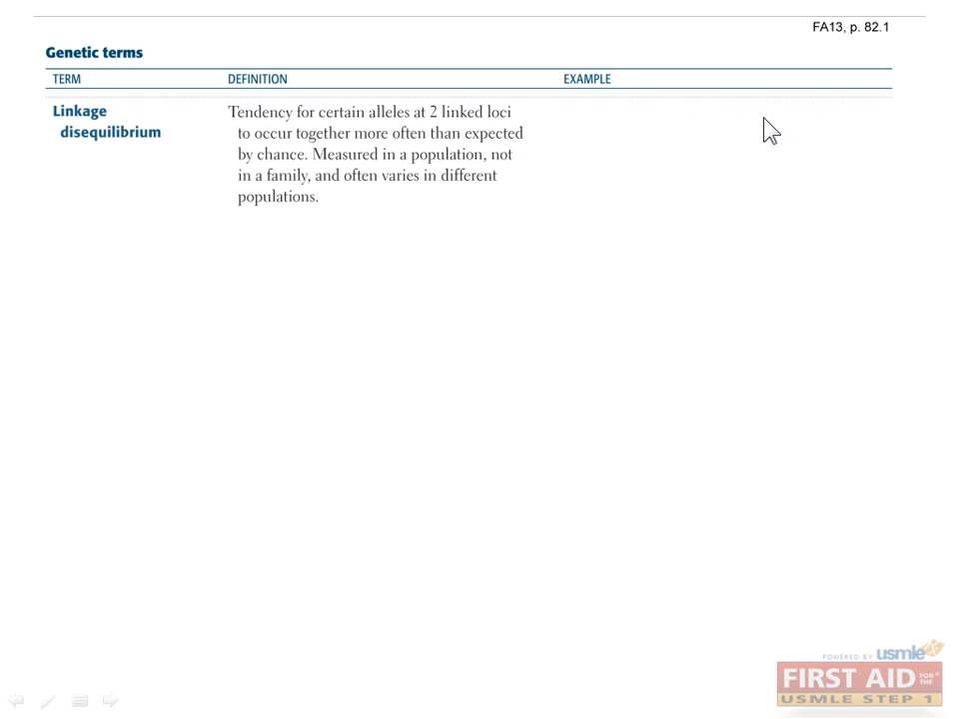
pyautogui.moveTo(332, 157)
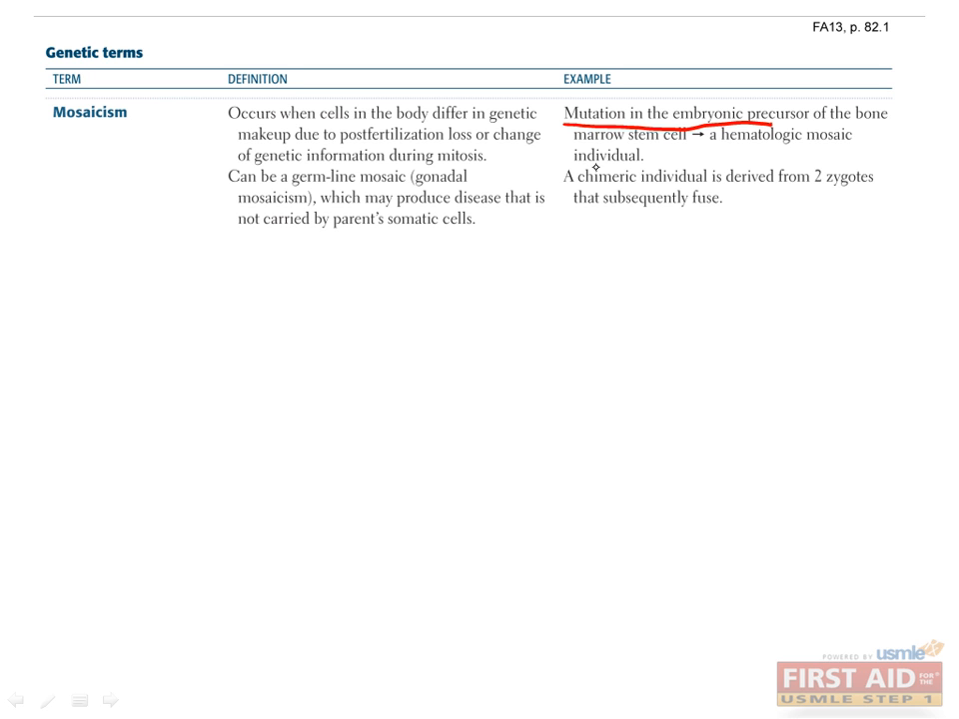
# Underline 'Mutation in the embryonic precursor' and a phrase in the example column
pyautogui.moveTo(569, 165); pyautogui.dragTo(600, 229)
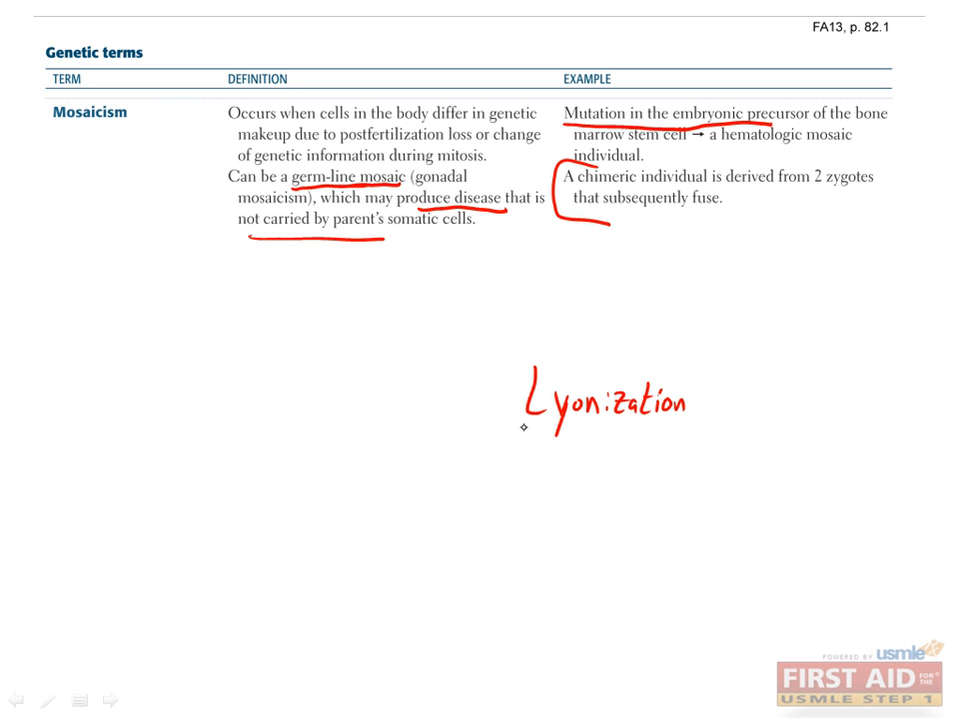
pyautogui.moveTo(524, 429); pyautogui.dragTo(569, 428)
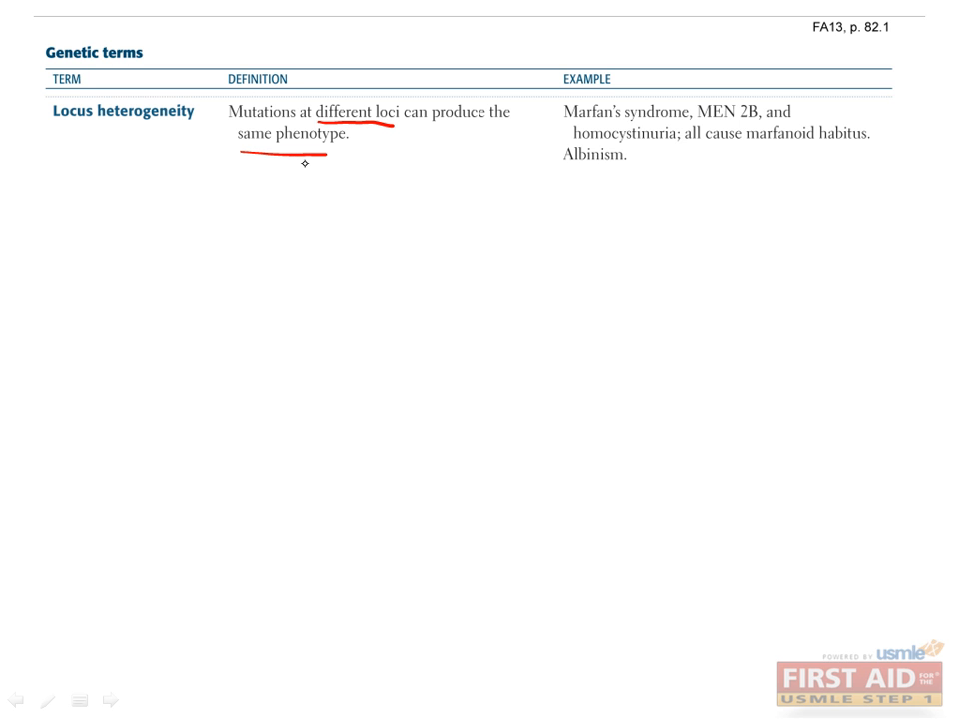
# Advance the slide show past the Locus heterogeneity slide
pyautogui.click(105, 701)
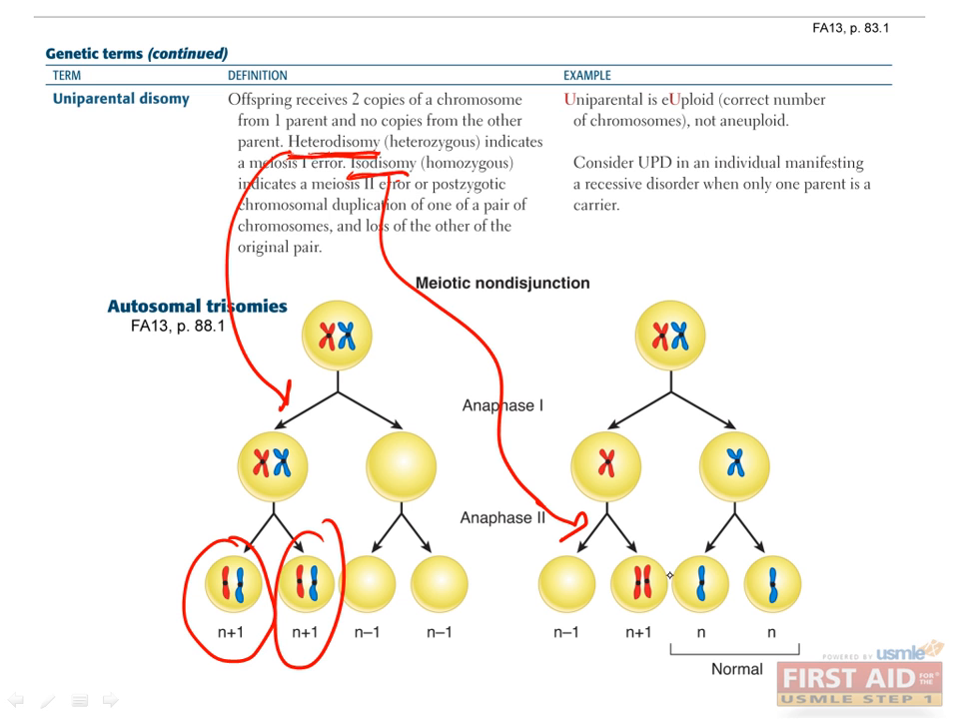
# Advance the slide show past the Uniparental disomy slide
pyautogui.click(110, 703)
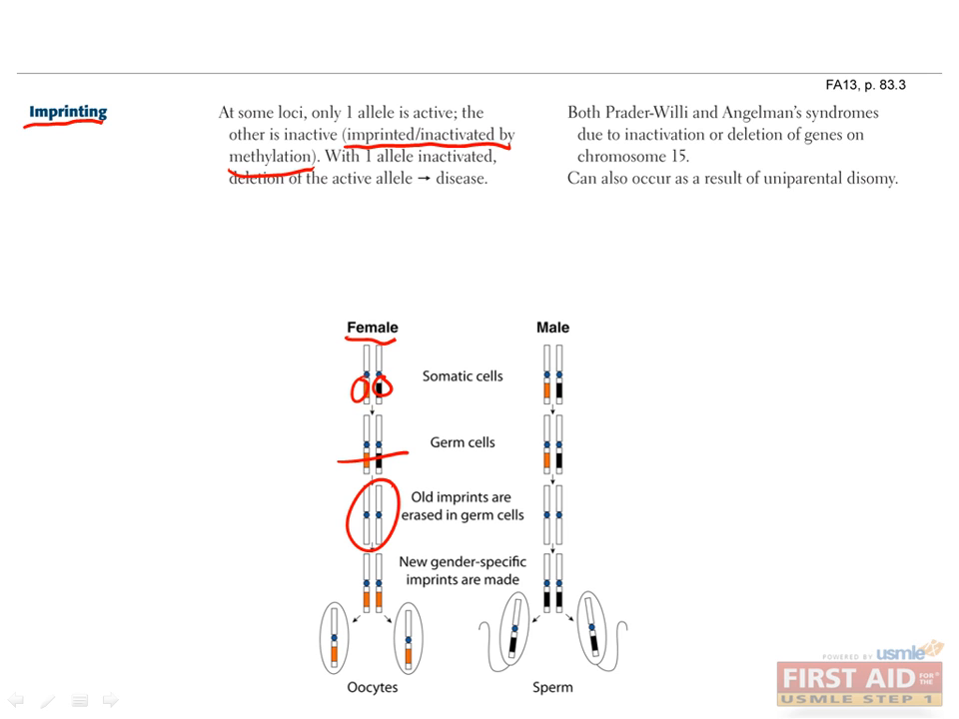
# Draw a red pen stroke across the imprinting diagram toward the female chromosomes
pyautogui.moveTo(574, 546); pyautogui.dragTo(300, 685)
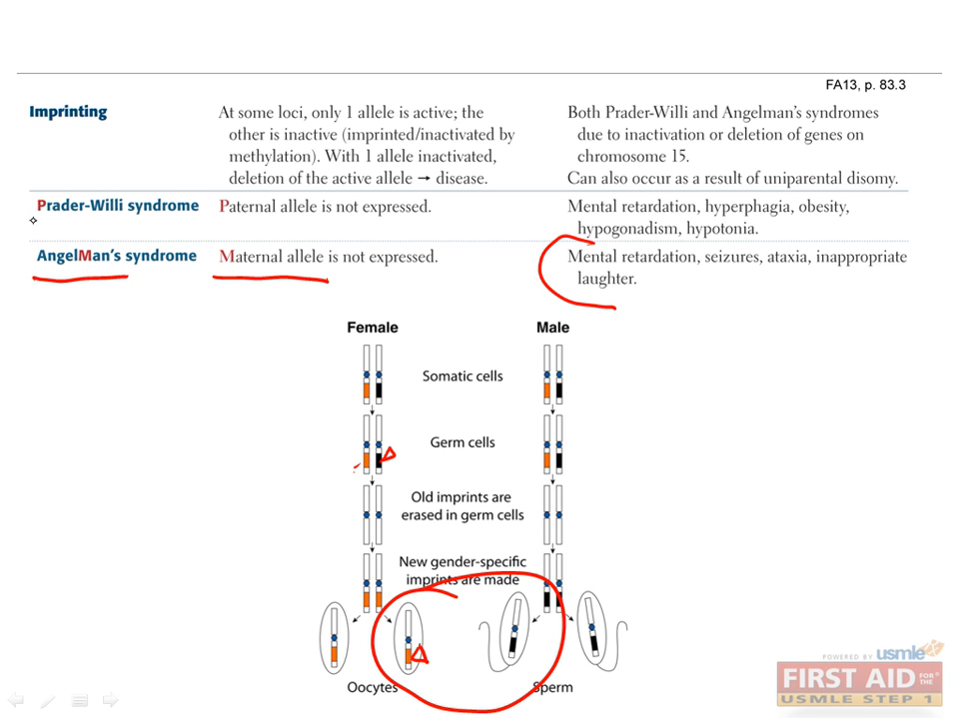
# Draw a red line beneath 'Prader-Willi syndrome' on the Imprinting slide
pyautogui.moveTo(32, 228); pyautogui.dragTo(107, 228)
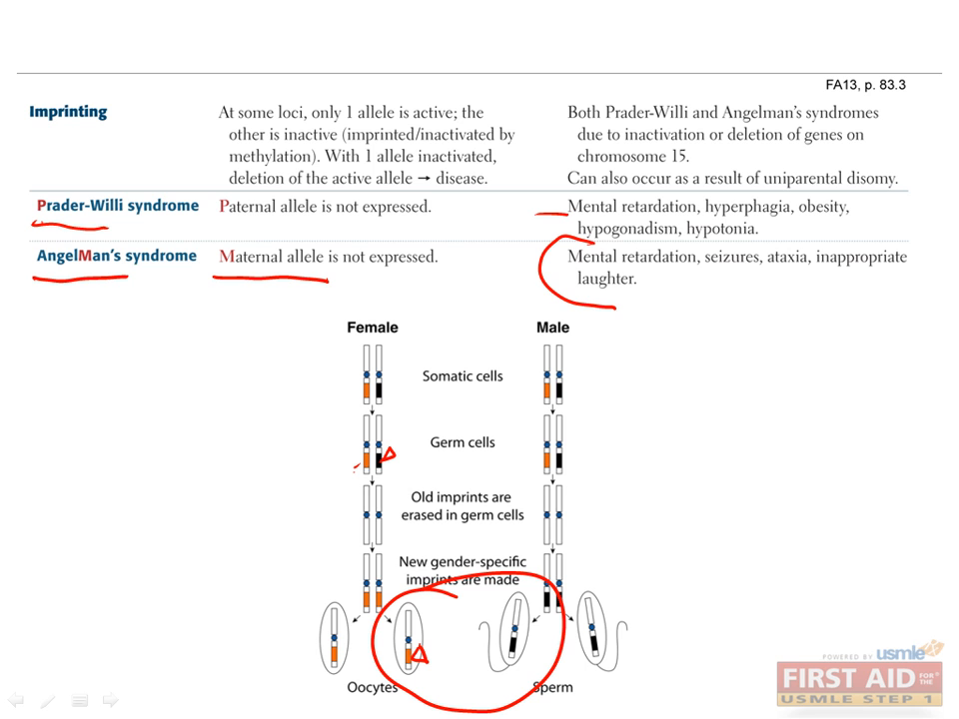
pyautogui.moveTo(130, 227)
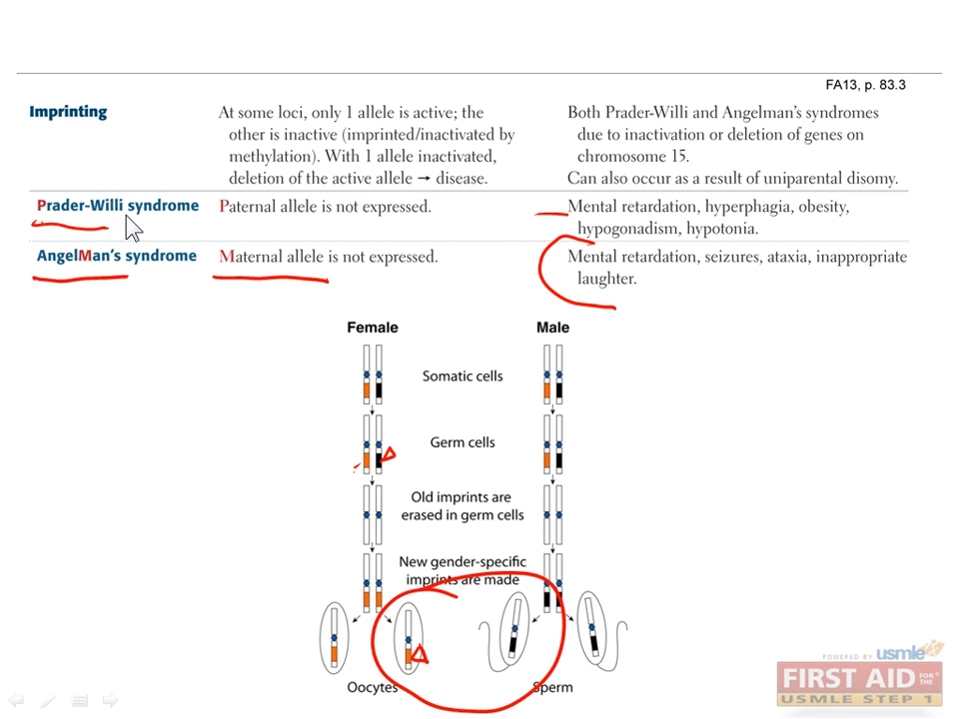